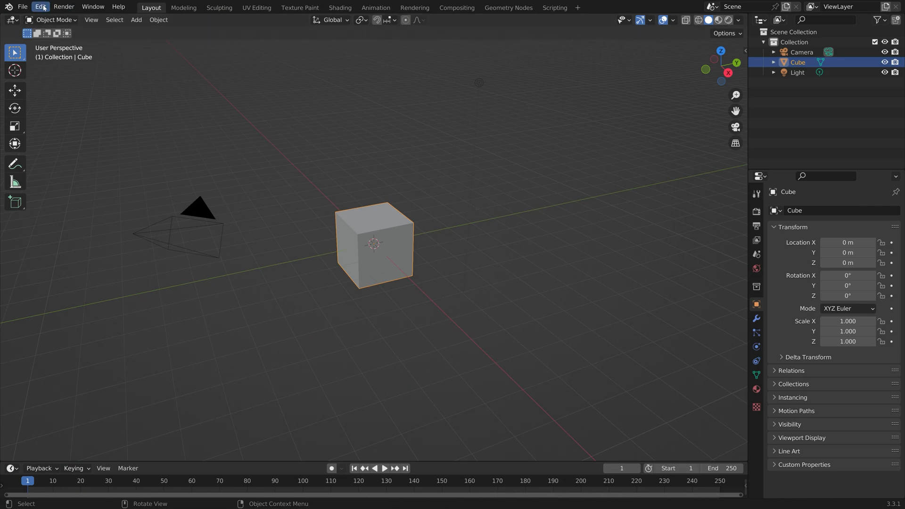
- Enable the Node Wrangler add-on in Preferences
click(41, 7)
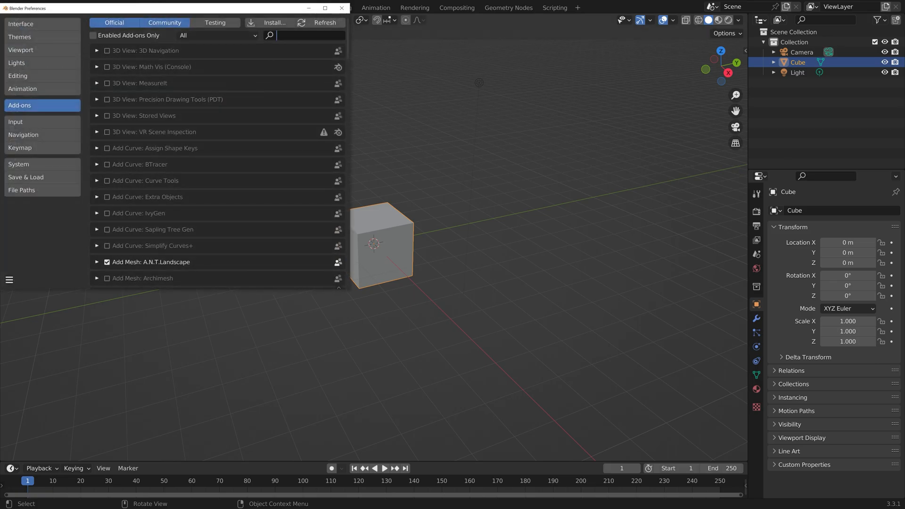
text(node)
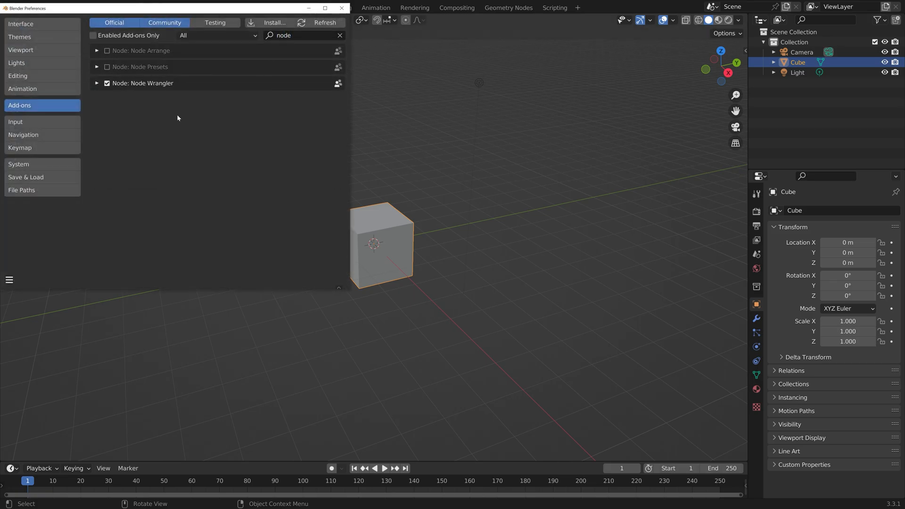
click(341, 8)
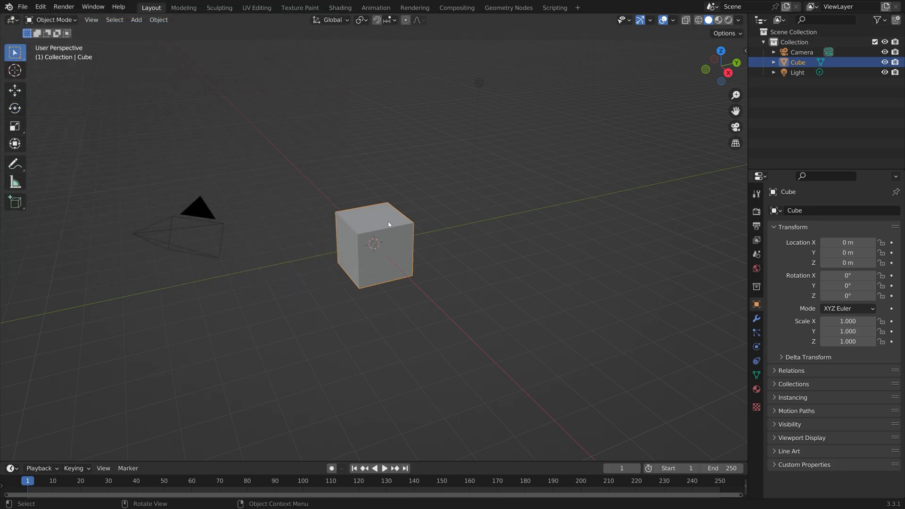
- Scale the cube into a wide flat slab without changing height, and split the viewport vertically
key(s)
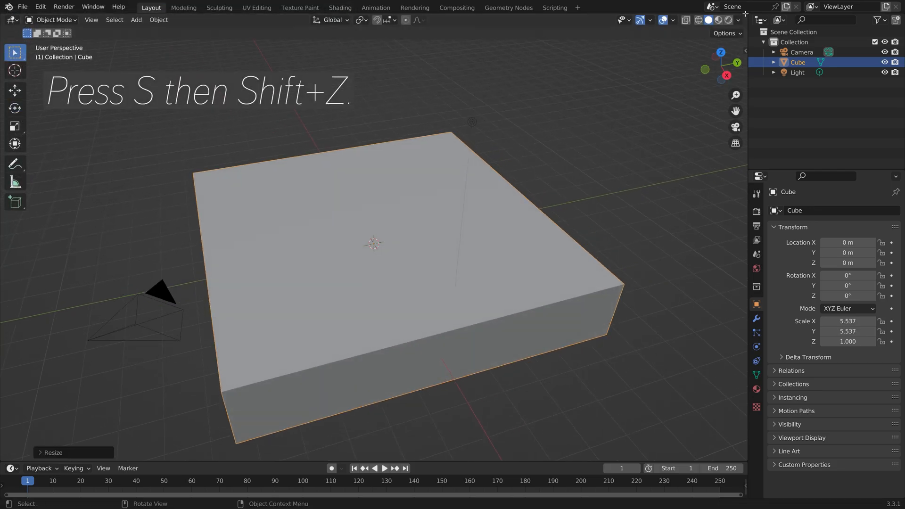
click(396, 20)
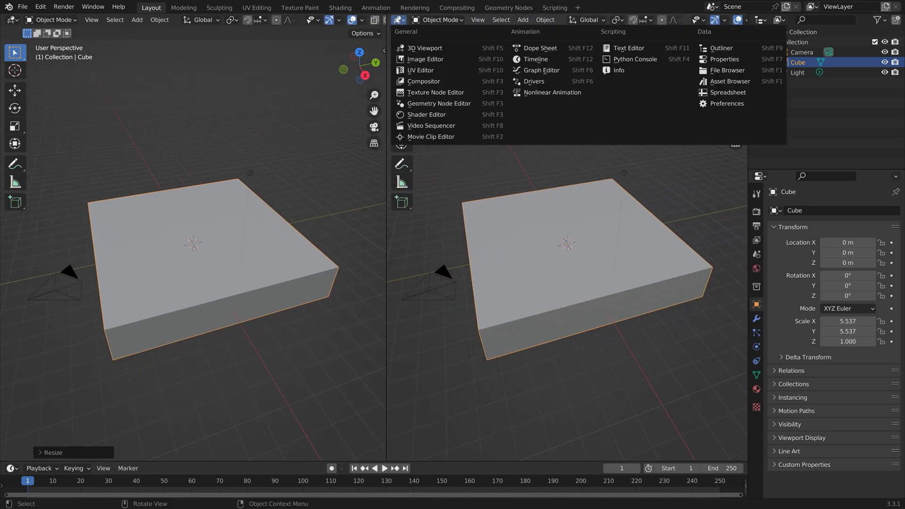
- Set the right half to the Shader Editor and insert a Mix Shader between shader and output
click(427, 114)
text(mi)
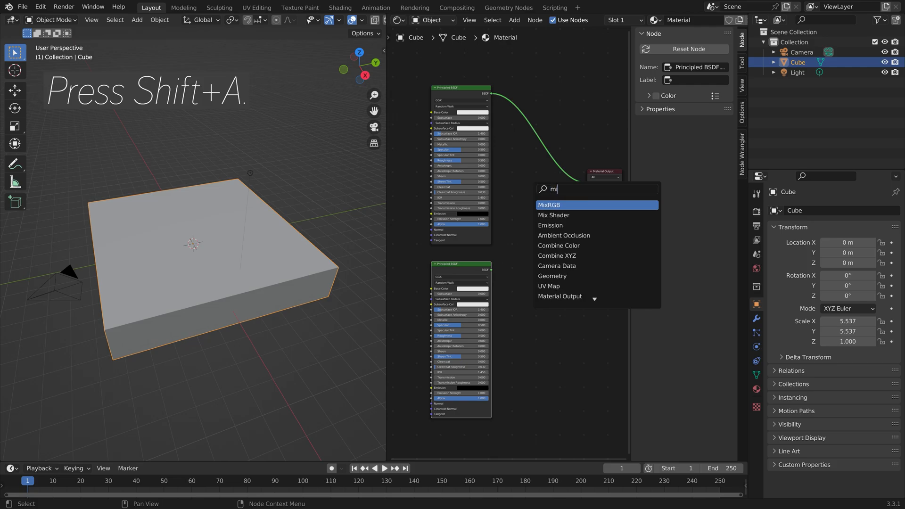
click(553, 215)
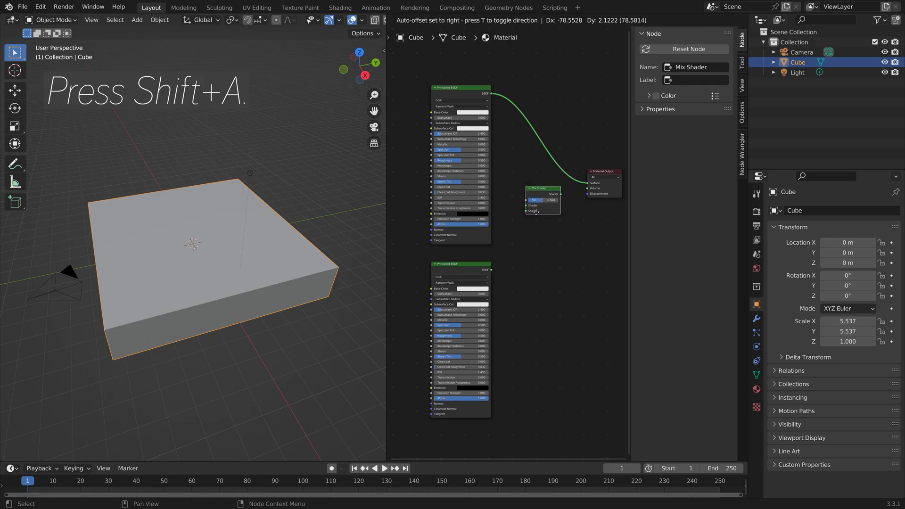
drag(542, 199, 557, 166)
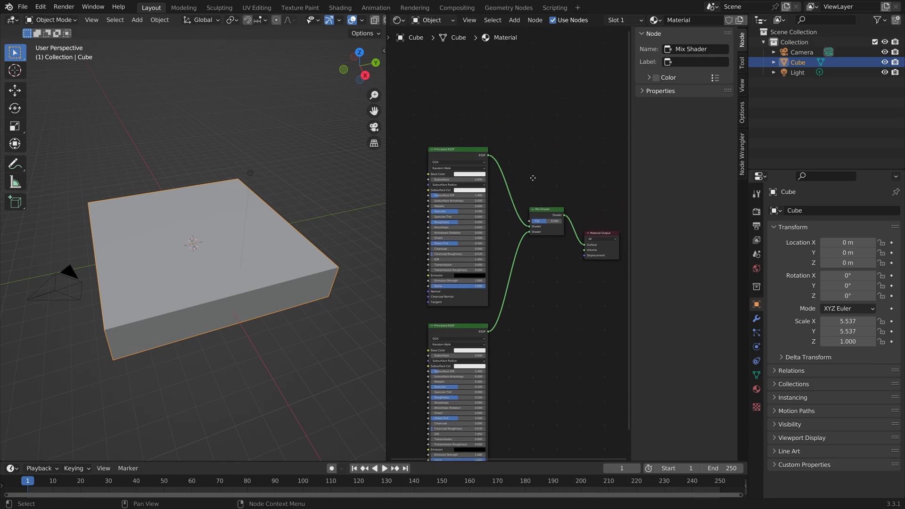
- Add a Gradient Texture driving the Mix Shader factor, and make the second shader blue
key(shift+a)
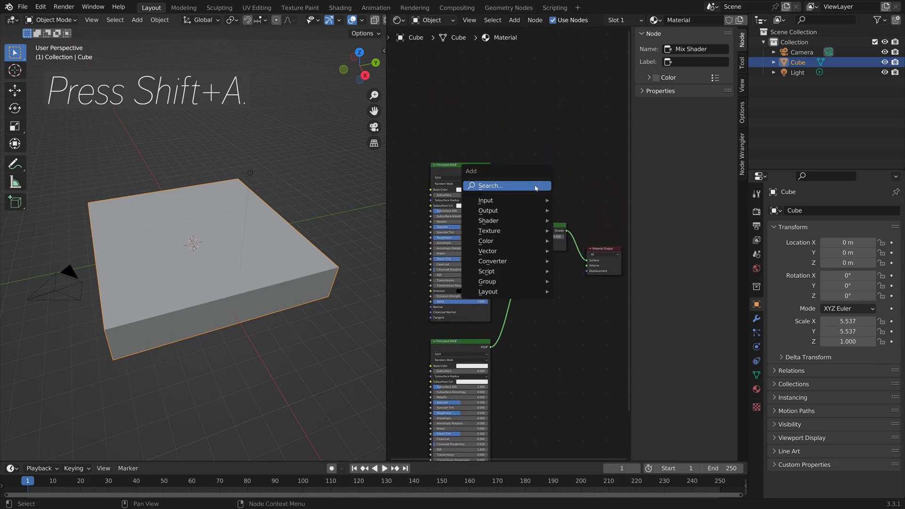
text(gr)
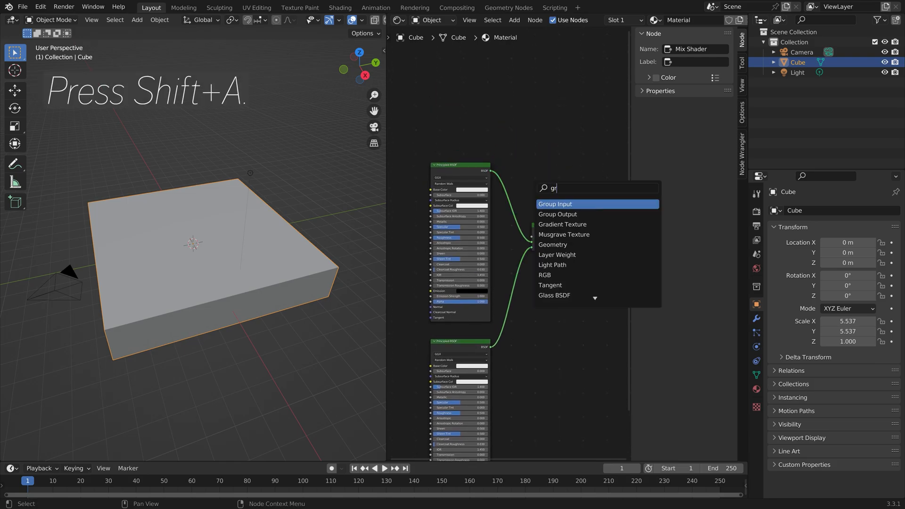
click(561, 224)
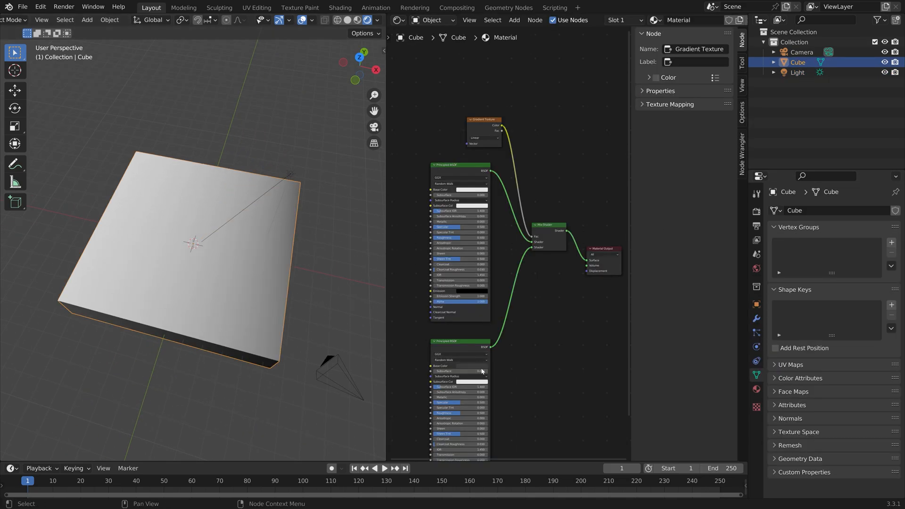
click(484, 137)
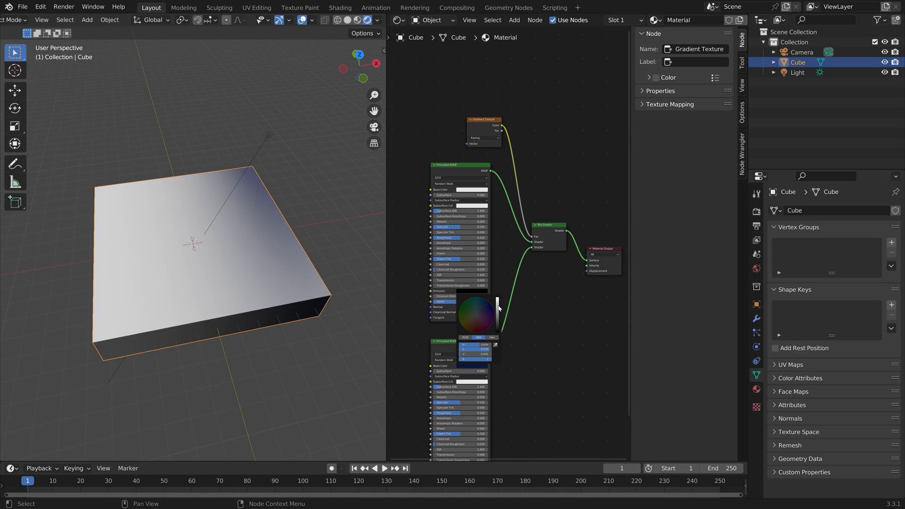
drag(498, 312, 499, 303)
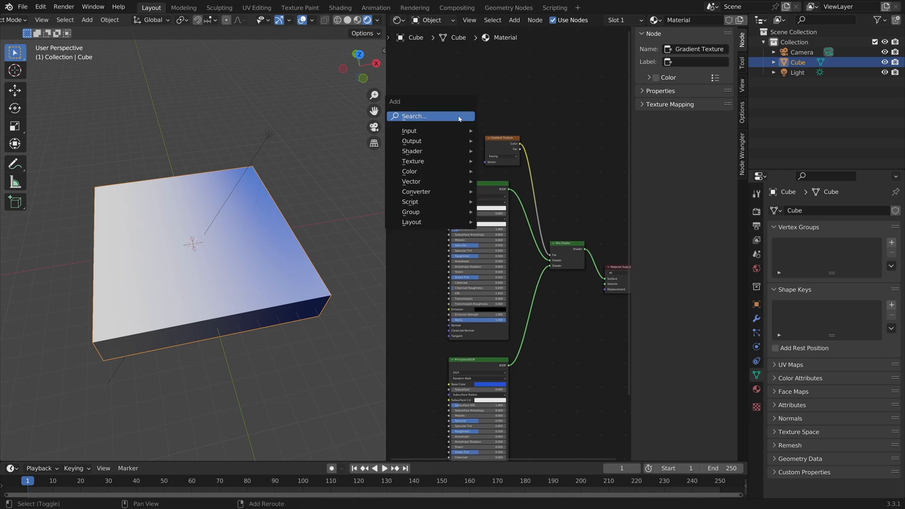
- Add Mapping and Texture Coordinate nodes and feed them into the Gradient Texture vector
text(mapping)
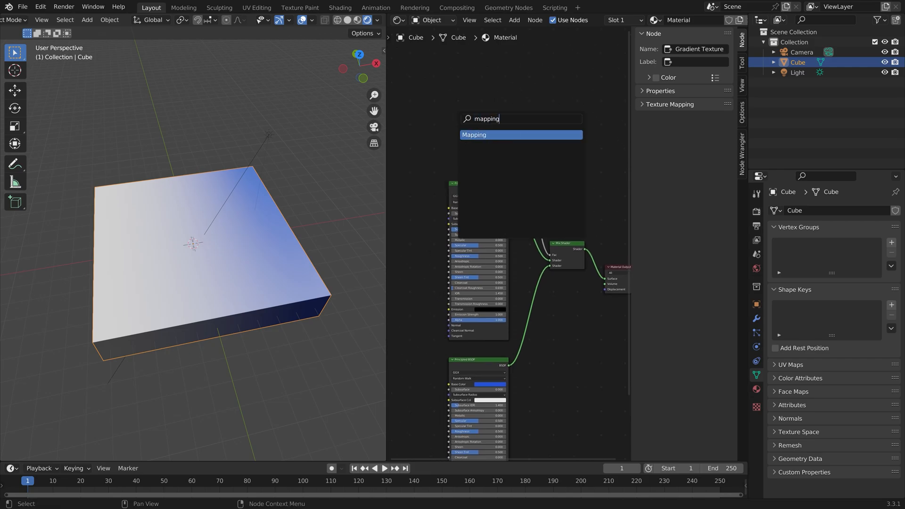
click(520, 134)
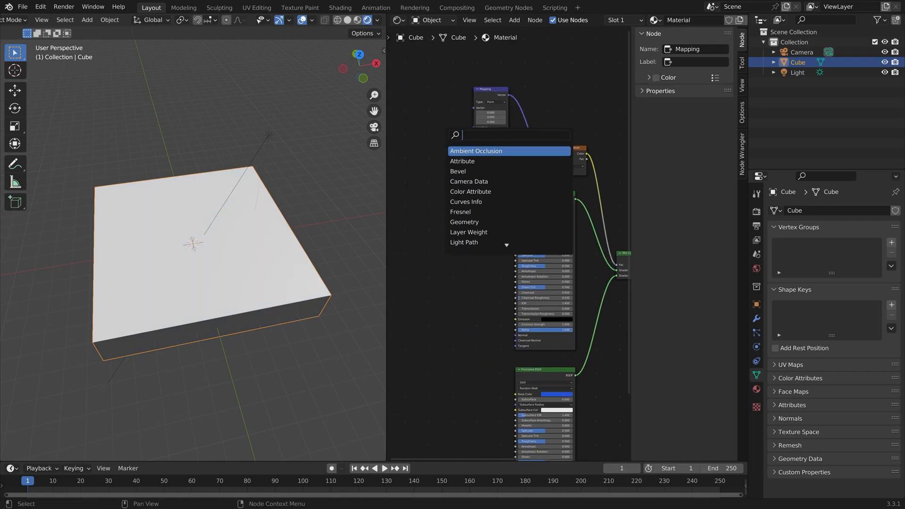
text(texture c)
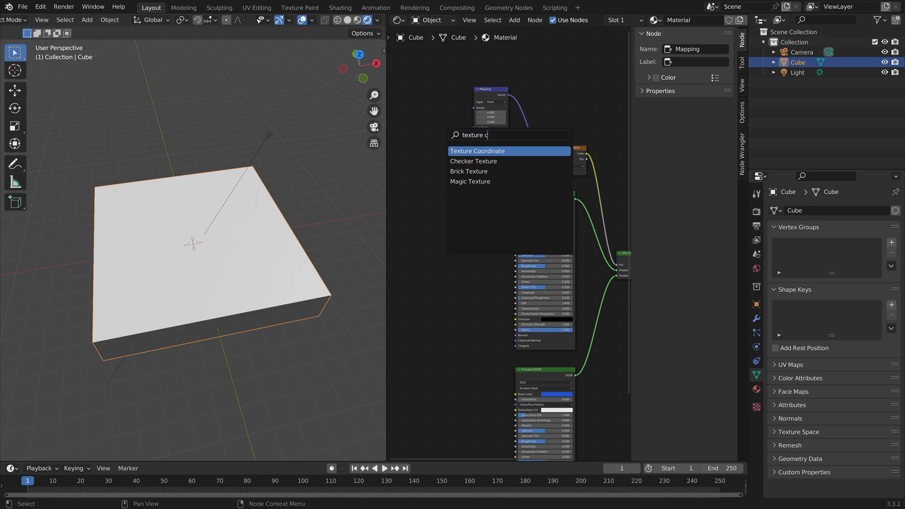
click(476, 151)
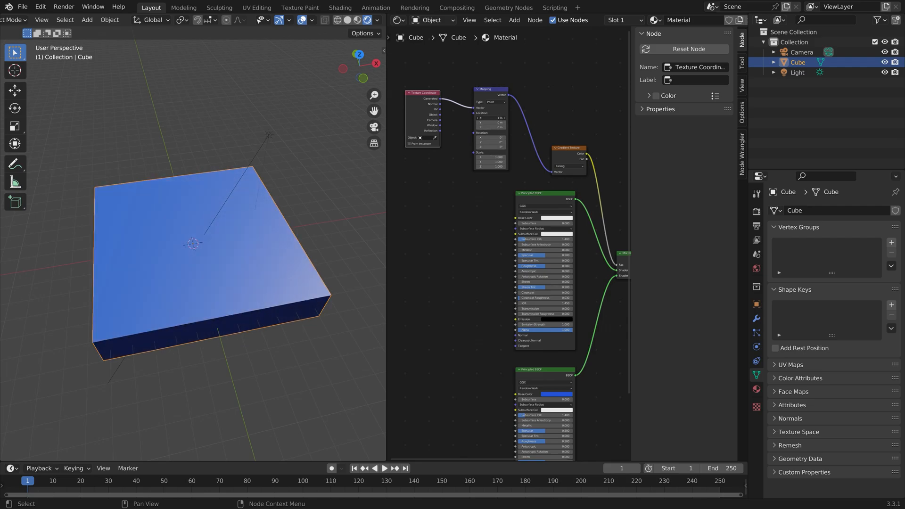
click(491, 118)
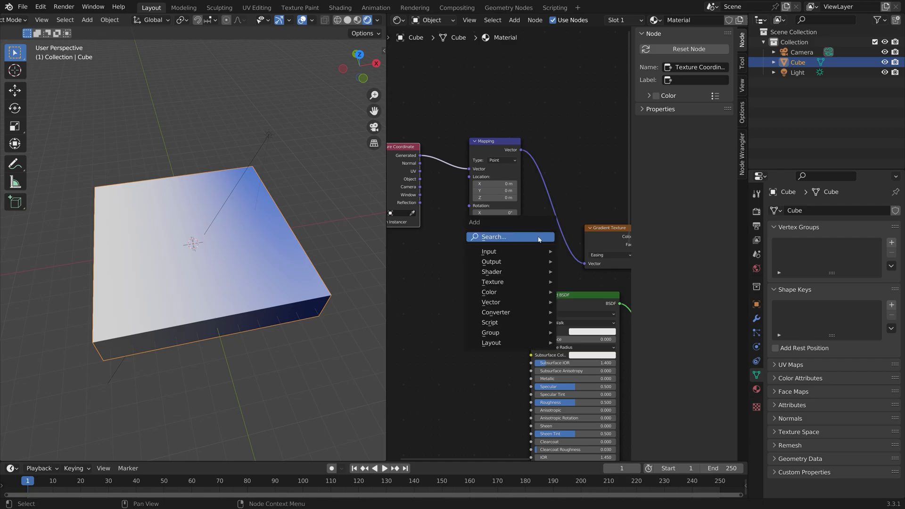
- Add a Separate XYZ node between Mapping and the Gradient Texture
text(sepa)
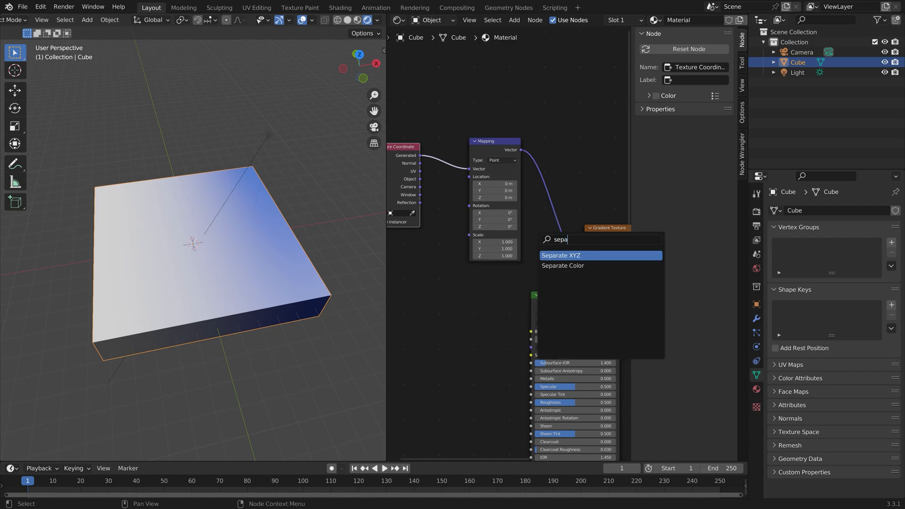
click(560, 255)
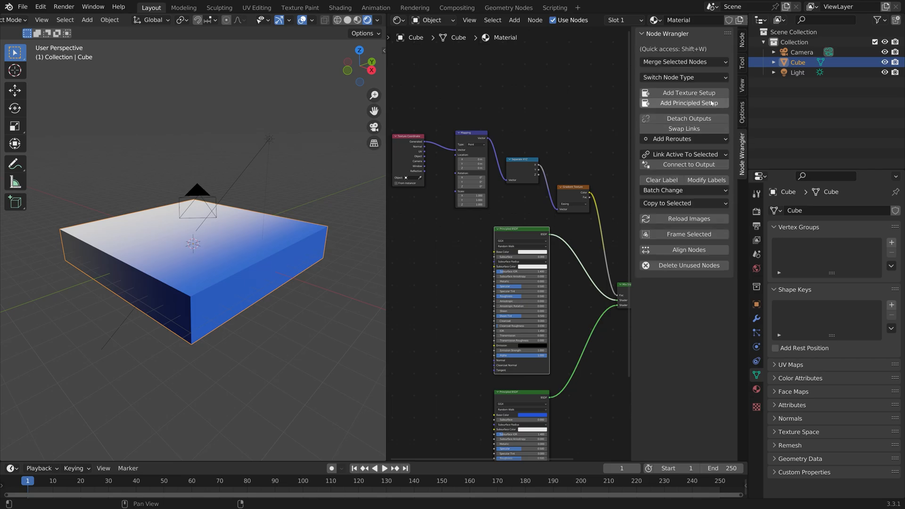
- Load the rocky ground texture set into the first Principled BSDF via Node Wrangler
click(689, 93)
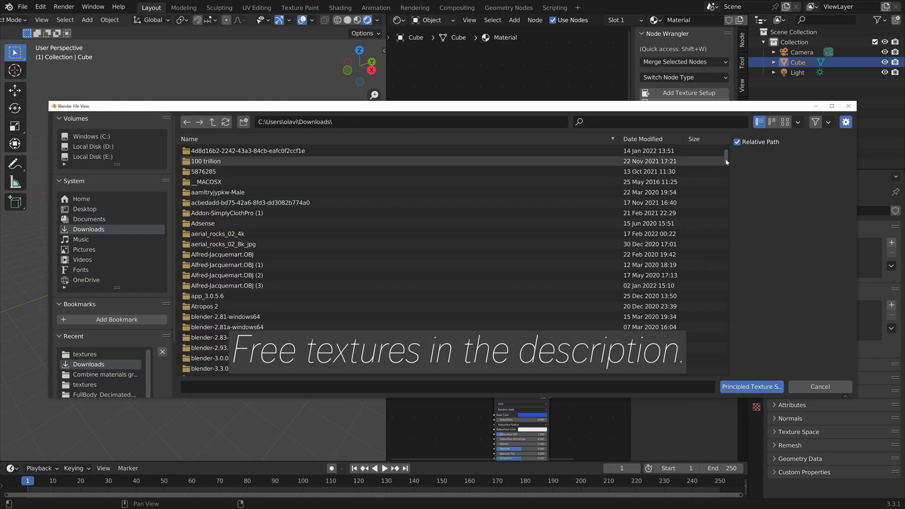
scroll(down, 3)
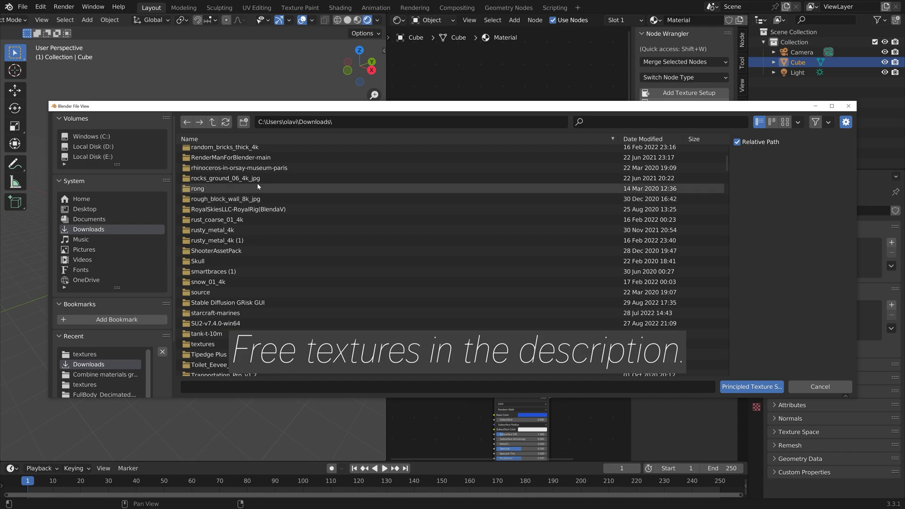
click(751, 387)
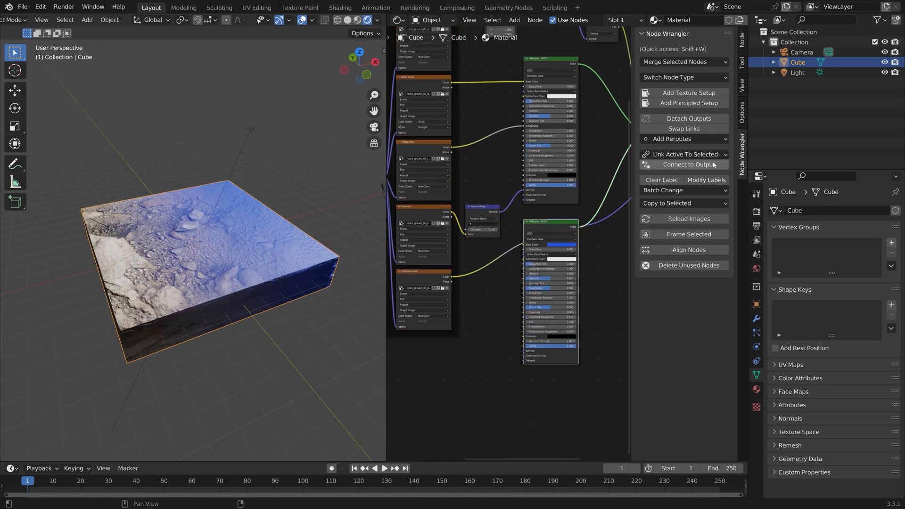
click(689, 93)
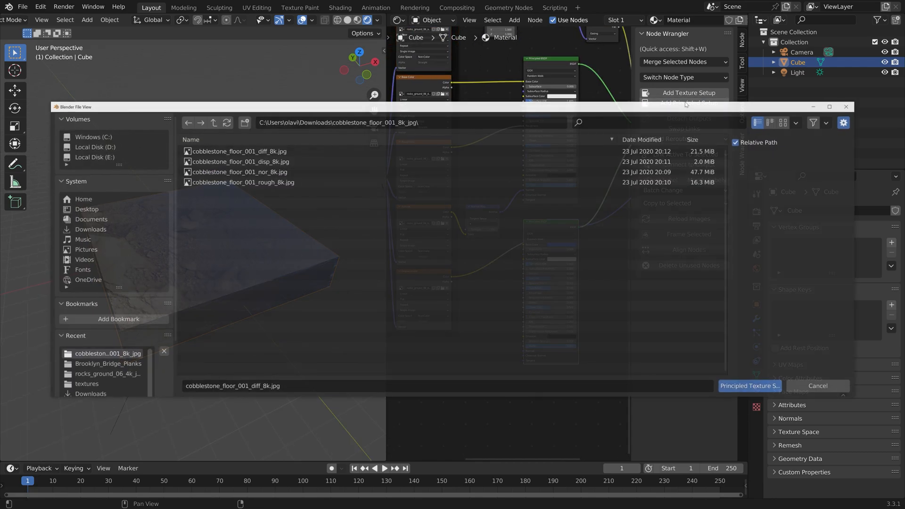
click(212, 122)
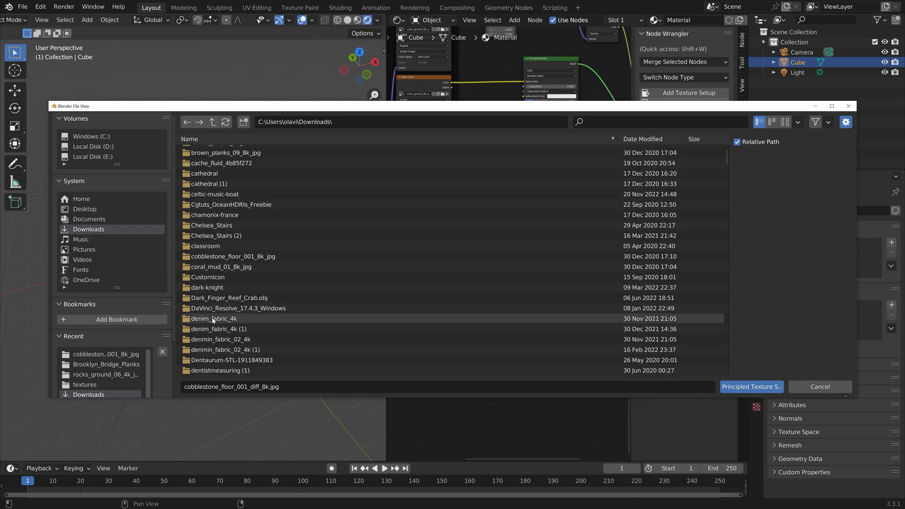
click(751, 387)
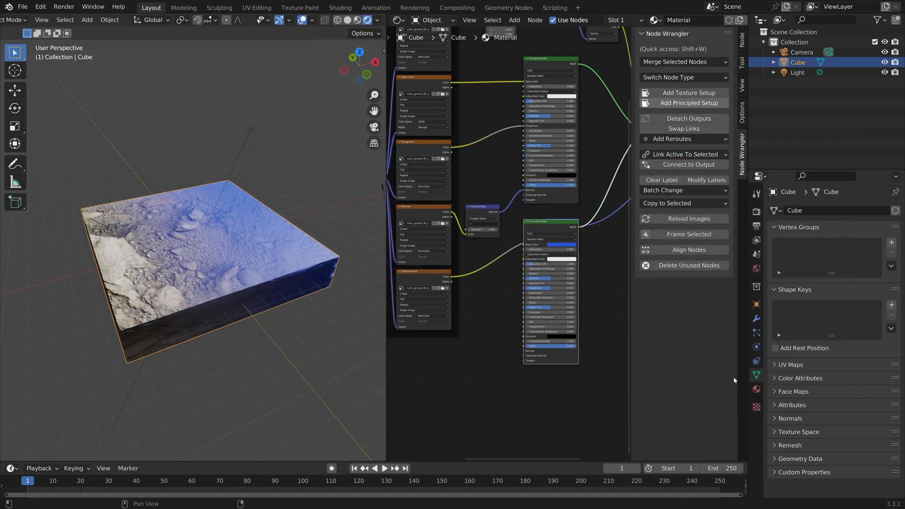